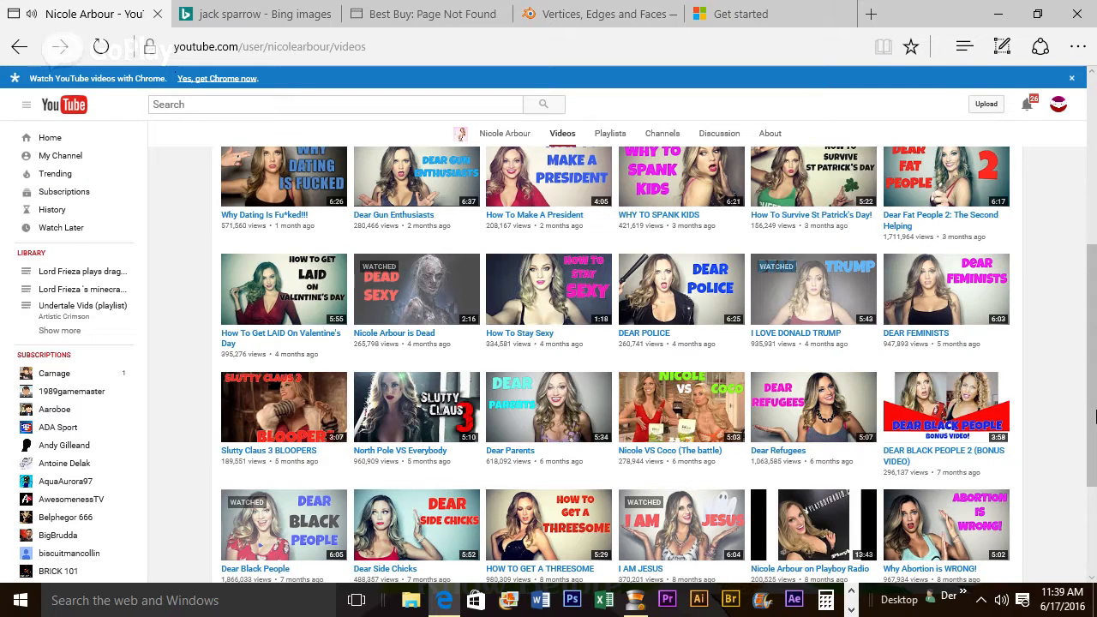
Scroll to Load more, load older uploads, and browse down to videos from about a year ago
{"action": "scroll", "scroll_direction": "down", "scroll_amount": 3}
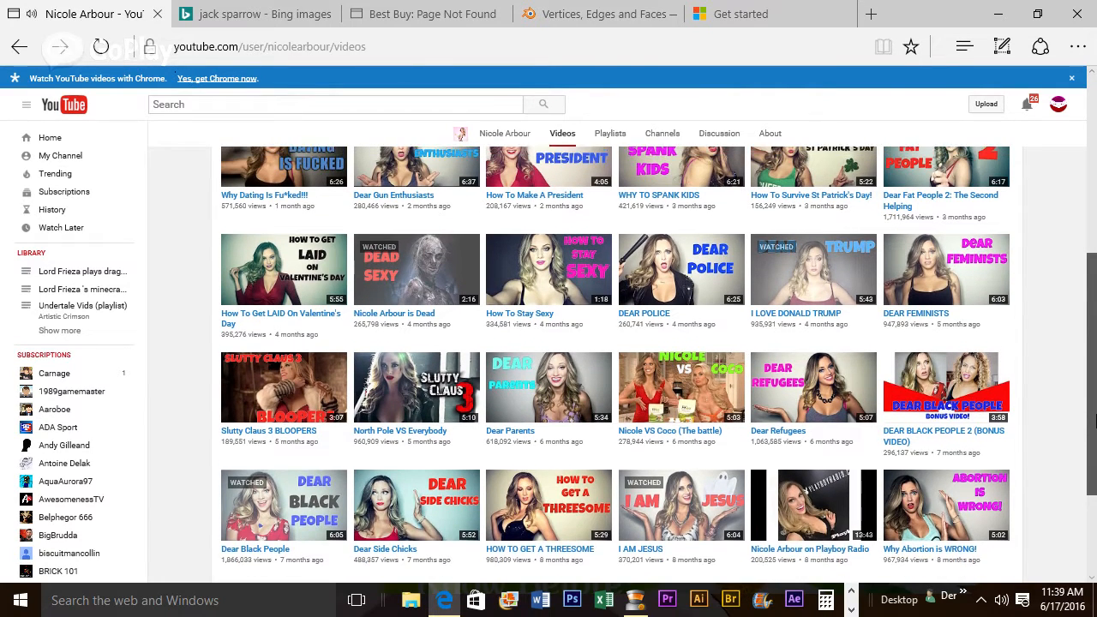
{"action": "scroll", "scroll_direction": "down", "scroll_amount": 3}
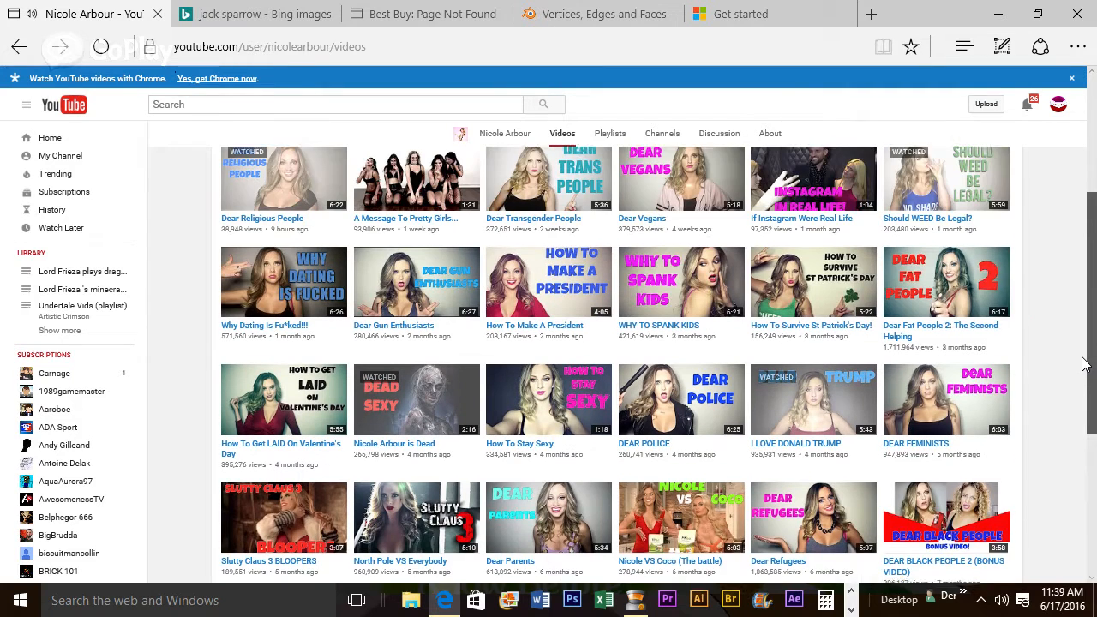
{"action": "scroll", "scroll_direction": "down", "scroll_amount": 3}
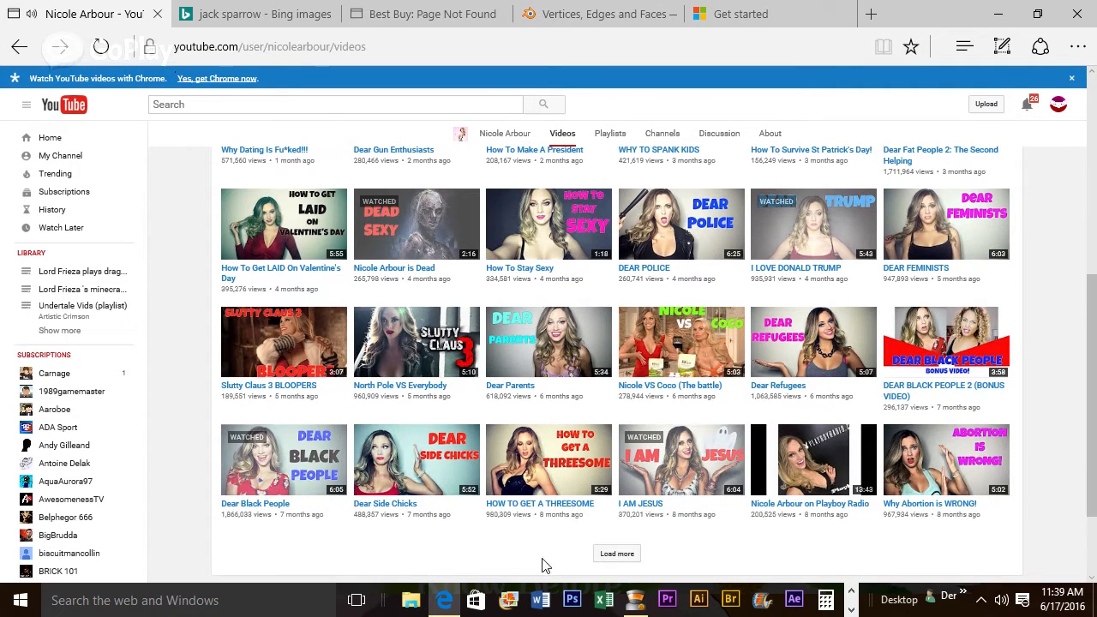
{"action": "left_click", "coordinate": [616, 553]}
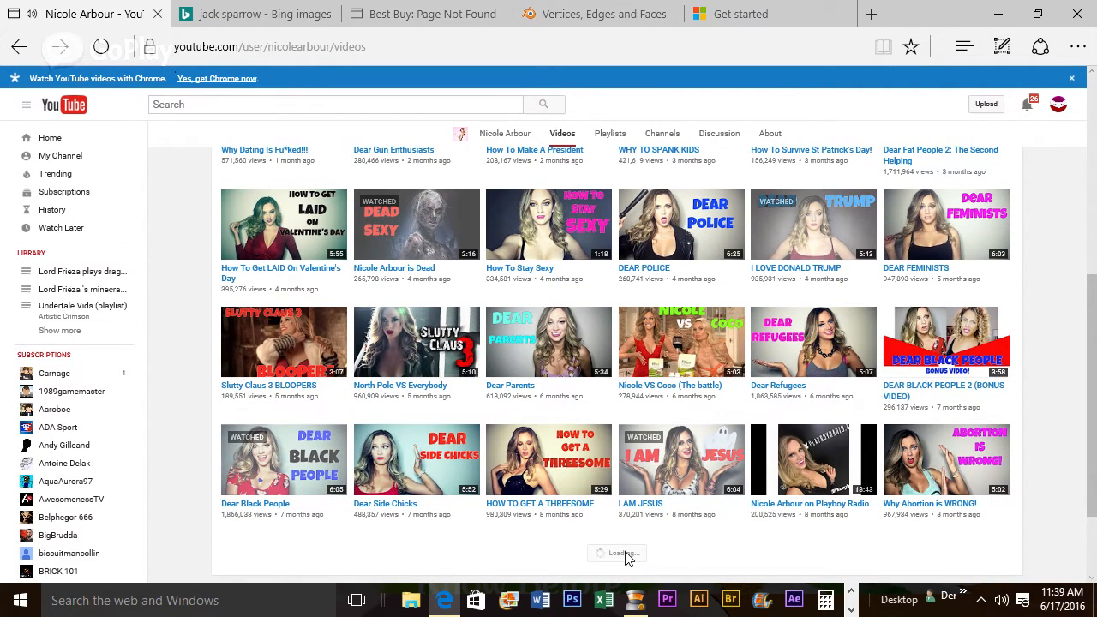
{"action": "scroll", "scroll_direction": "down", "scroll_amount": 3}
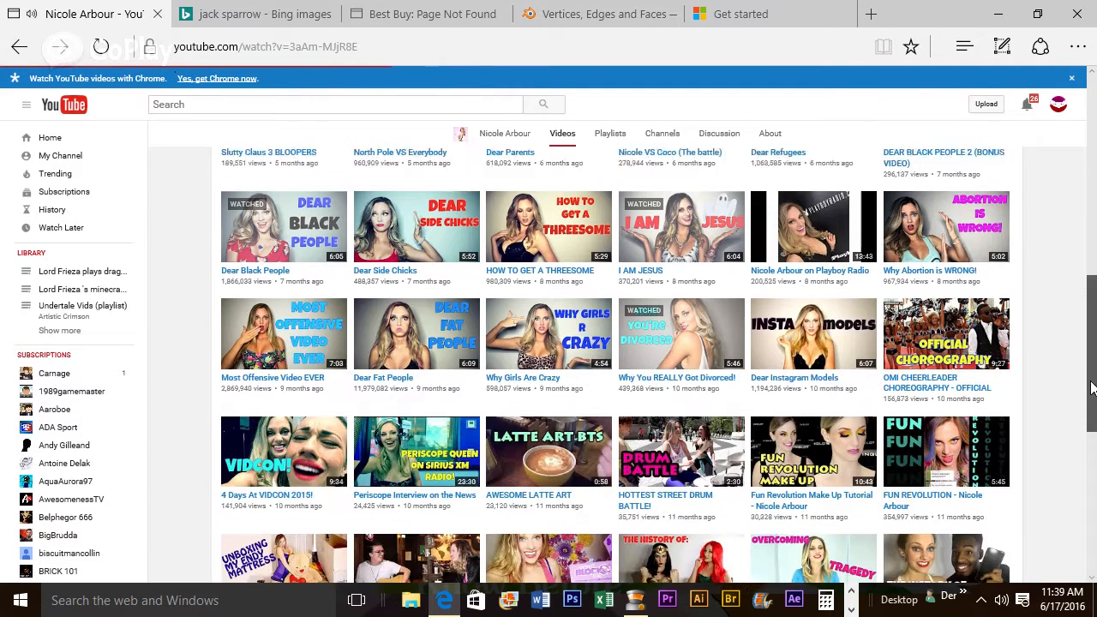
{"action": "scroll", "scroll_direction": "down", "scroll_amount": 3}
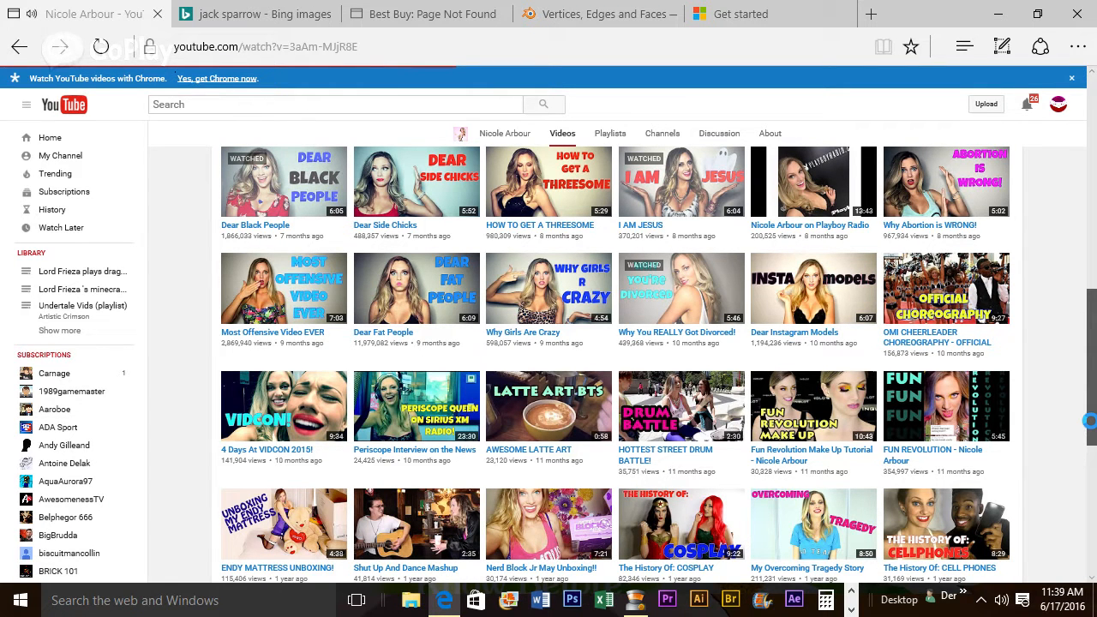
{"action": "left_click", "coordinate": [681, 288]}
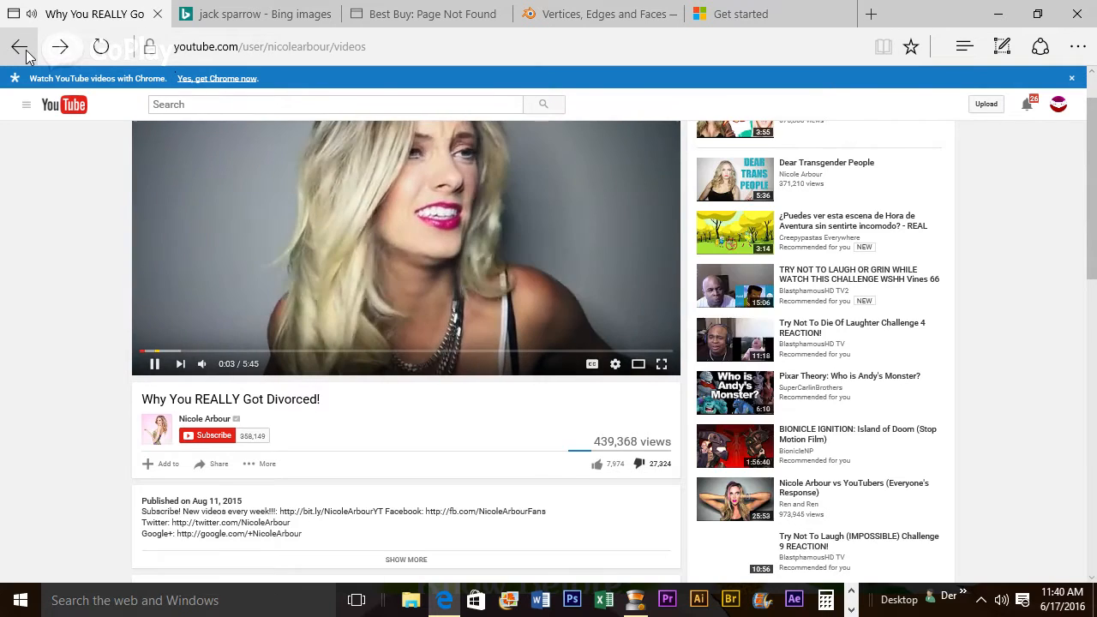
{"action": "left_click", "coordinate": [19, 47]}
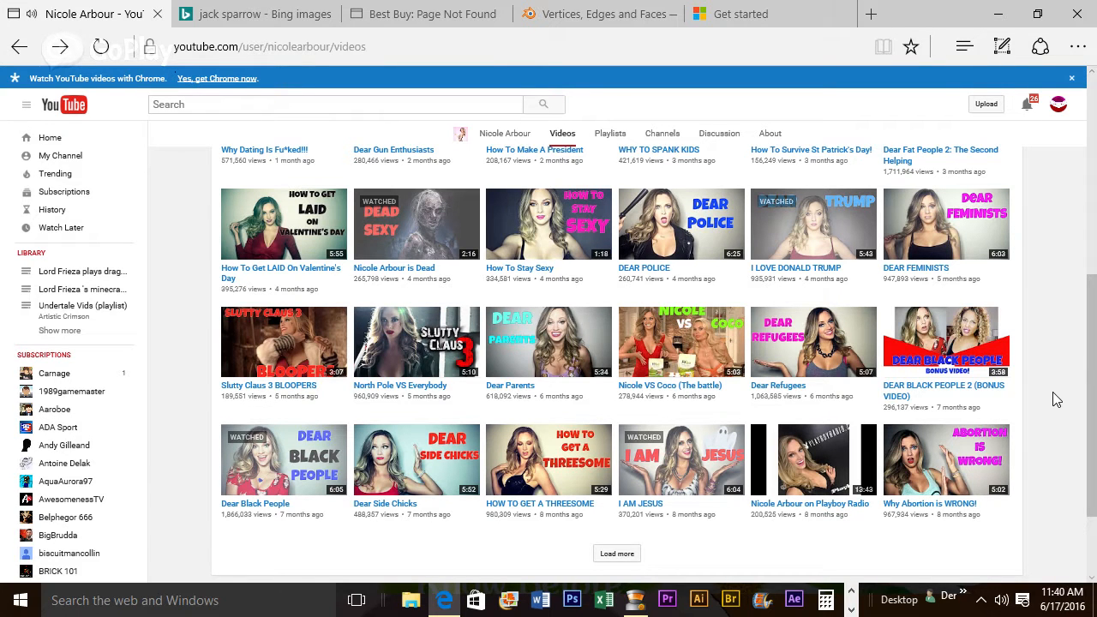
{"action": "mouse_move", "coordinate": [1056, 398]}
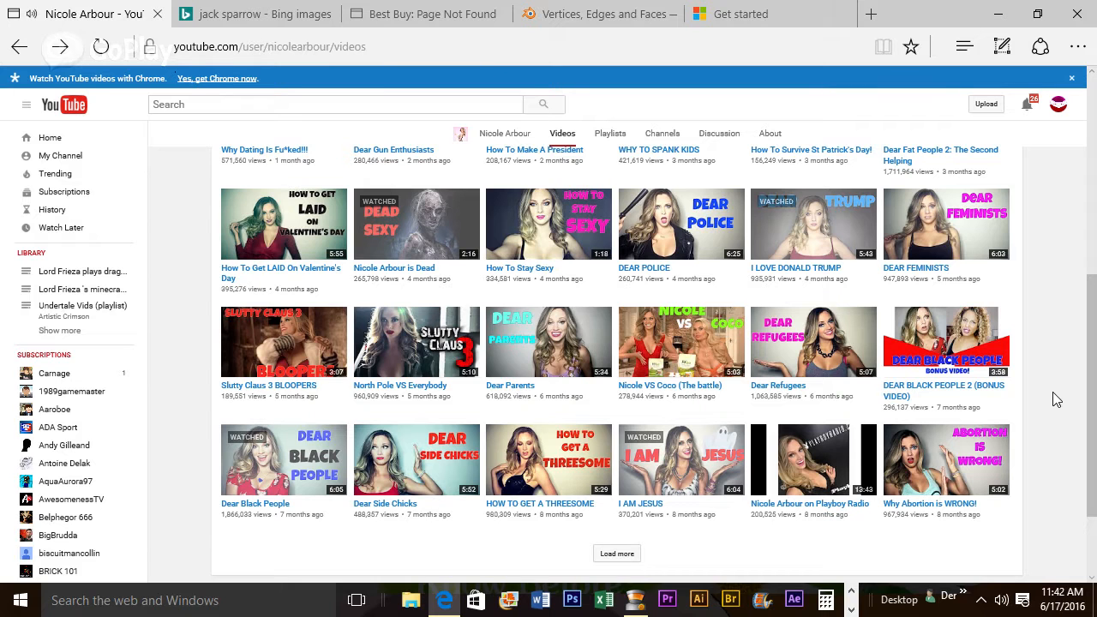
Scroll up to the newest uploads row led by 'Dear Religious People'
{"action": "scroll", "scroll_direction": "up", "scroll_amount": 3}
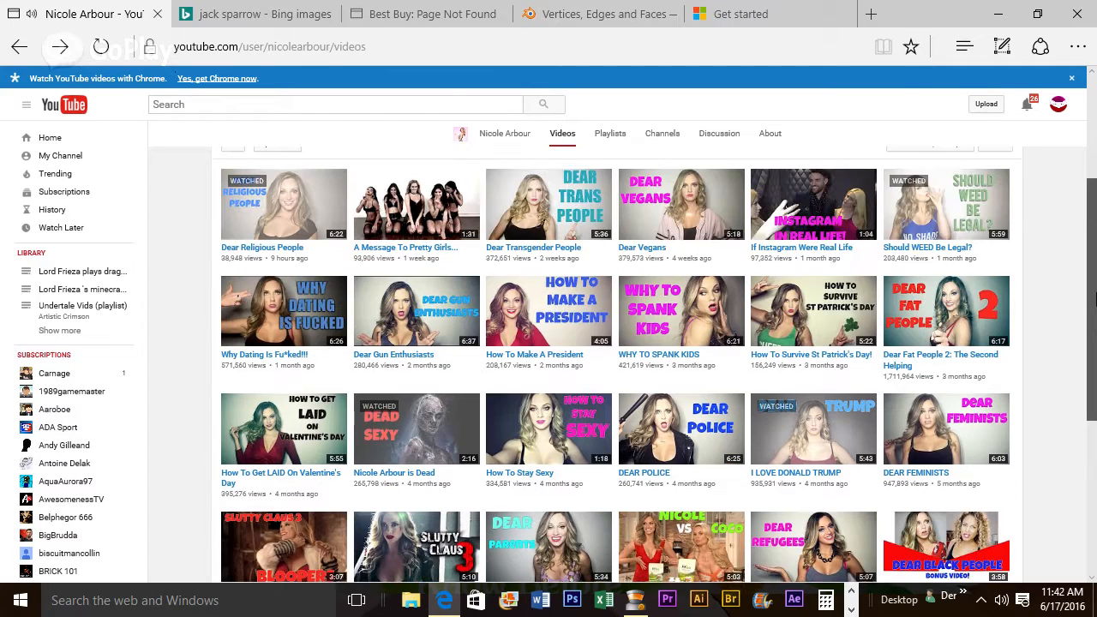
{"action": "mouse_move", "coordinate": [964, 337]}
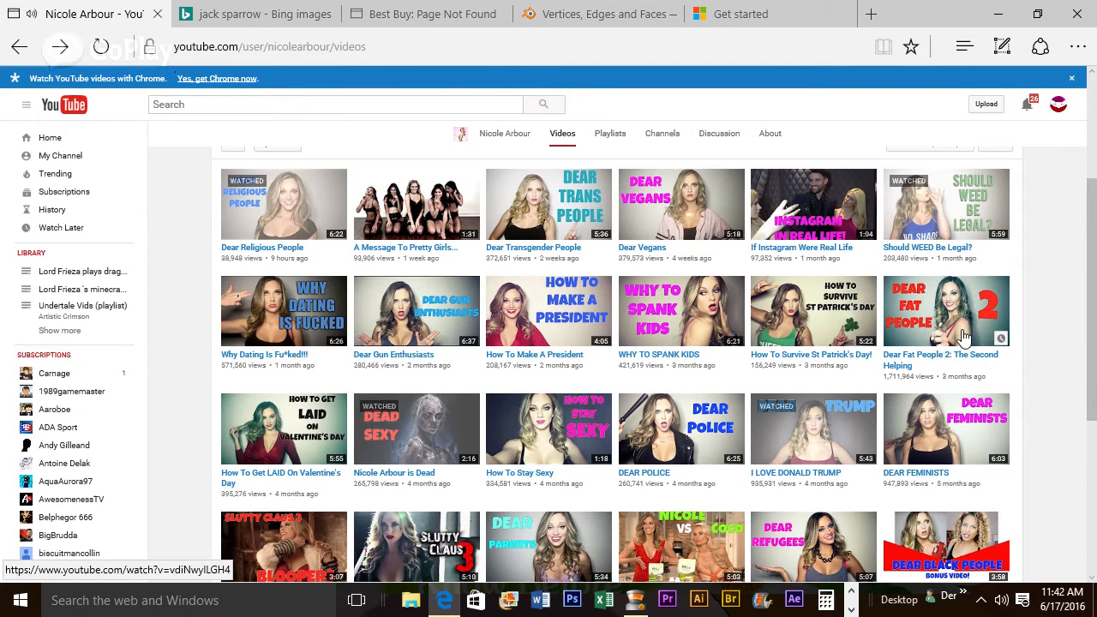
{"action": "mouse_move", "coordinate": [1043, 320]}
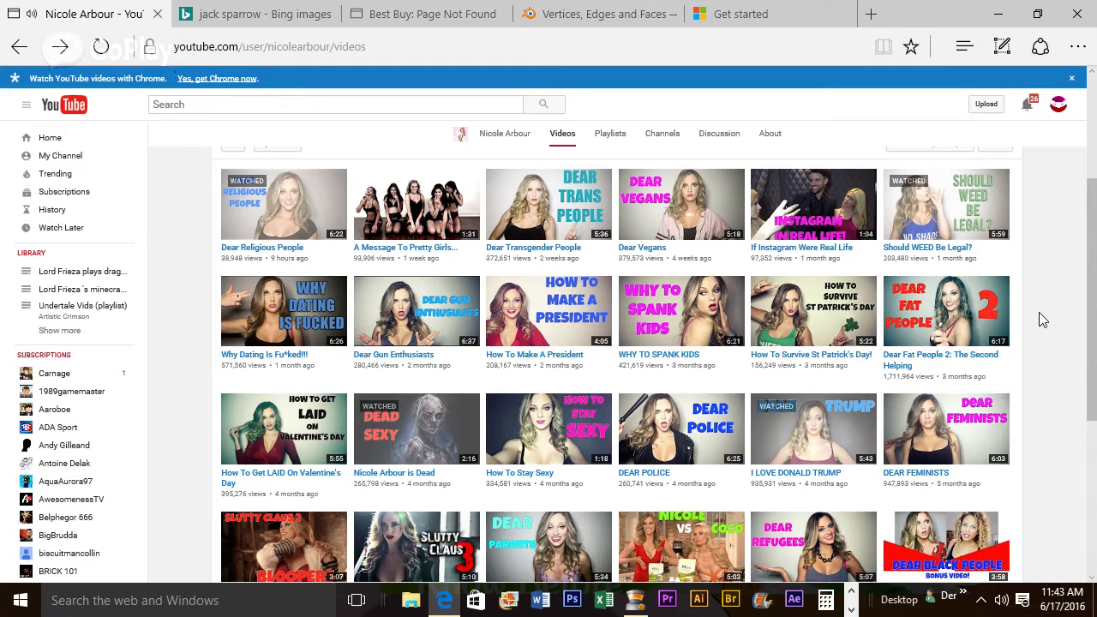
{"action": "mouse_move", "coordinate": [314, 456]}
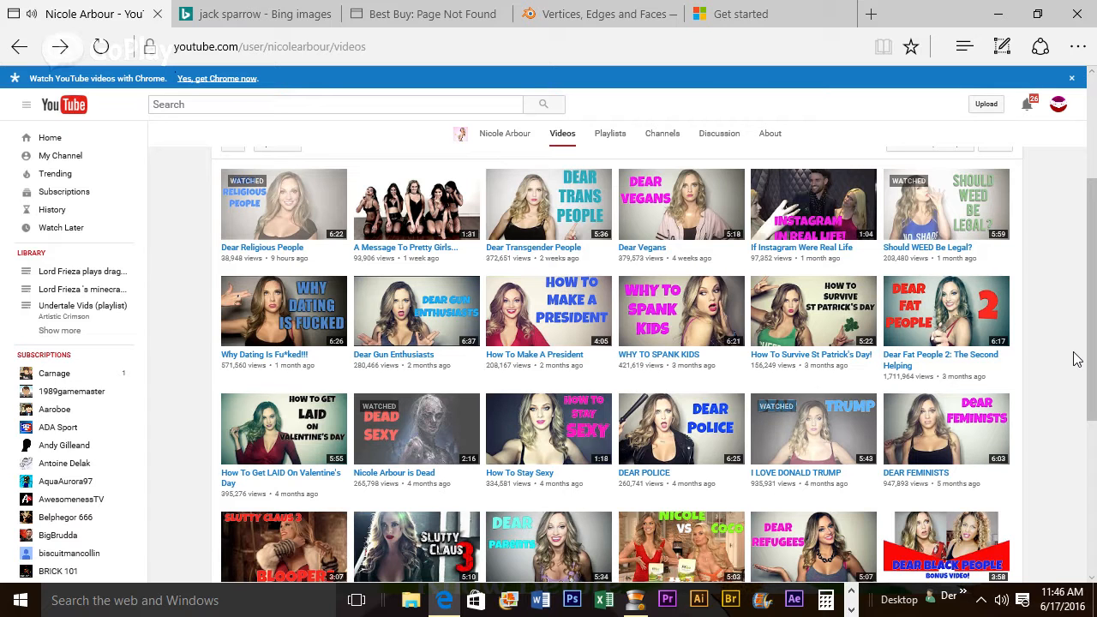
Scroll down to rows showing 'Slutty Claus 3 BLOOPERS' and 'Why Abortion is WRONG!'
{"action": "scroll", "scroll_direction": "down", "scroll_amount": 3}
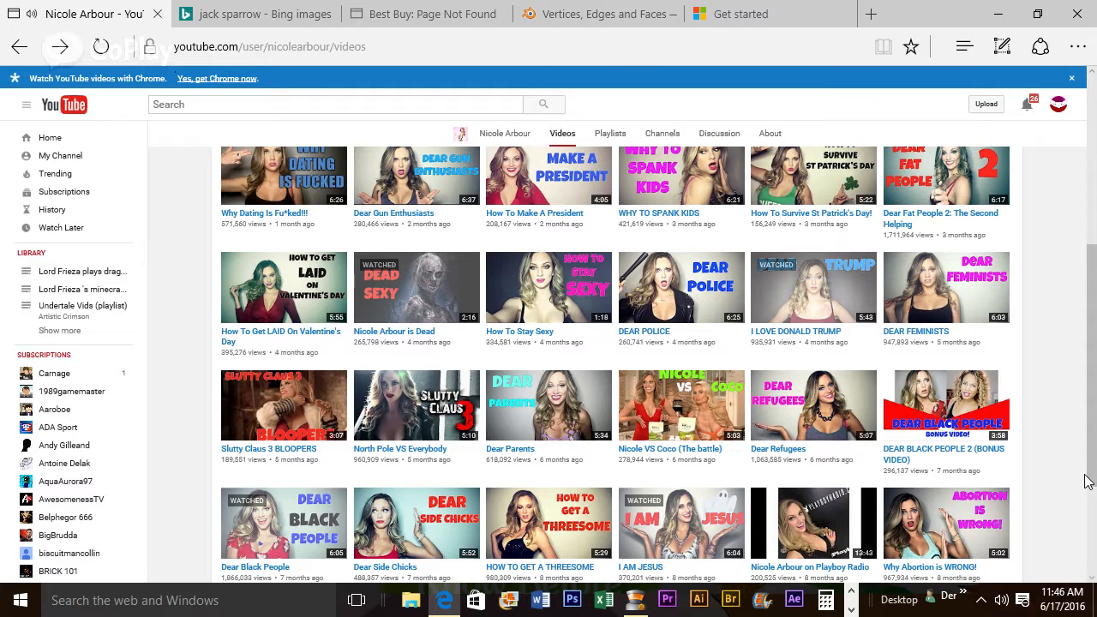
Scroll past the first batch until year-old videos like 'The History Of: THE EASTER BUNNY' appear
{"action": "scroll", "scroll_direction": "down", "scroll_amount": 3}
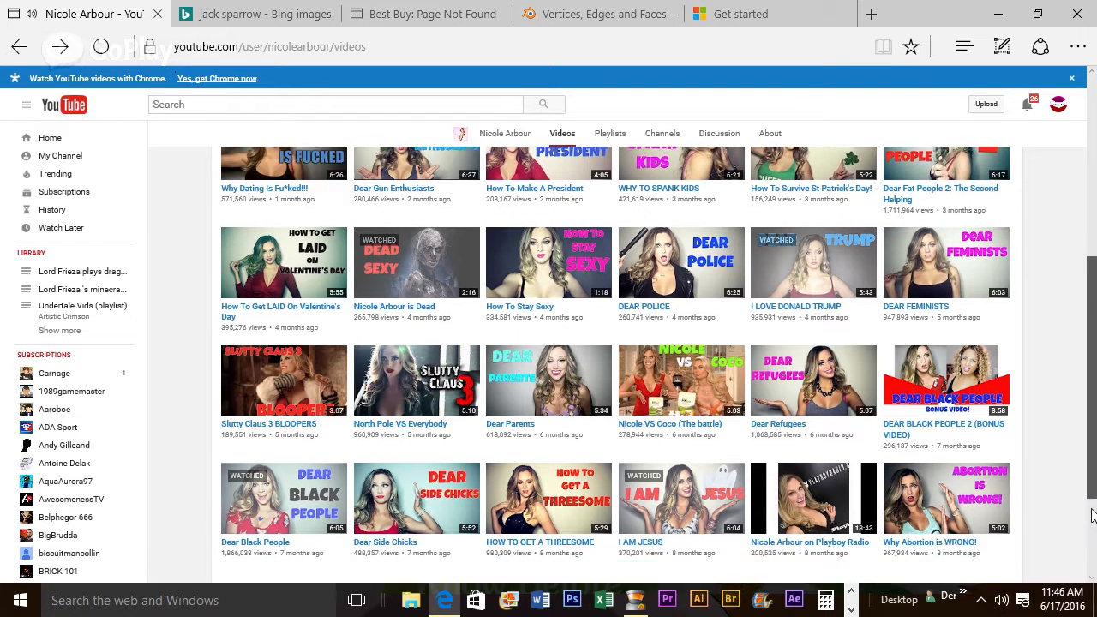
{"action": "scroll", "scroll_direction": "down", "scroll_amount": 3}
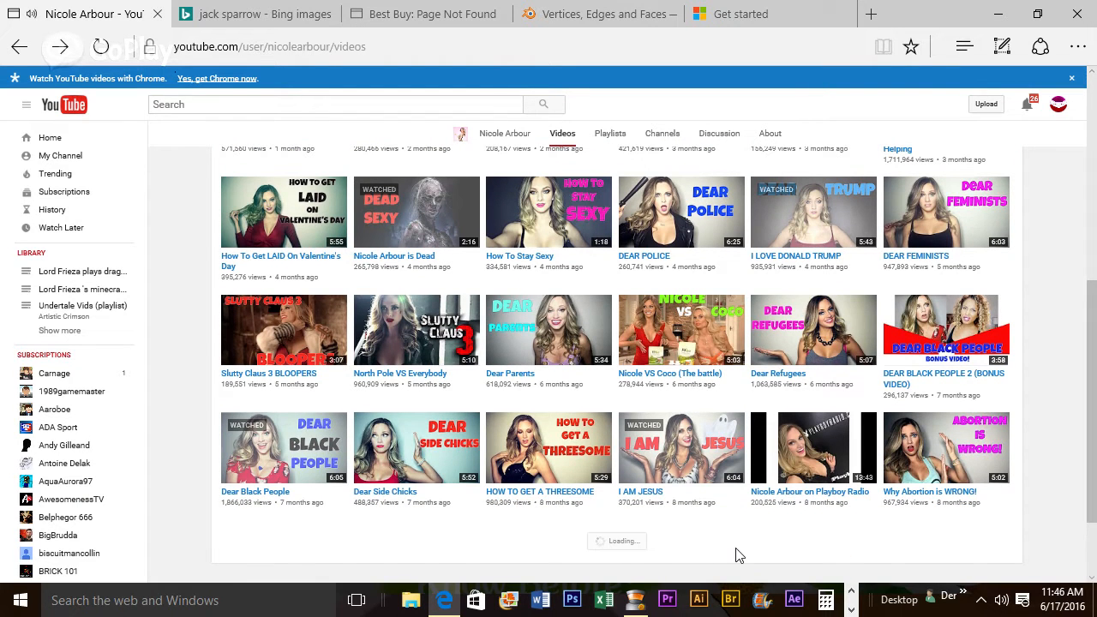
{"action": "scroll", "scroll_direction": "down", "scroll_amount": 3}
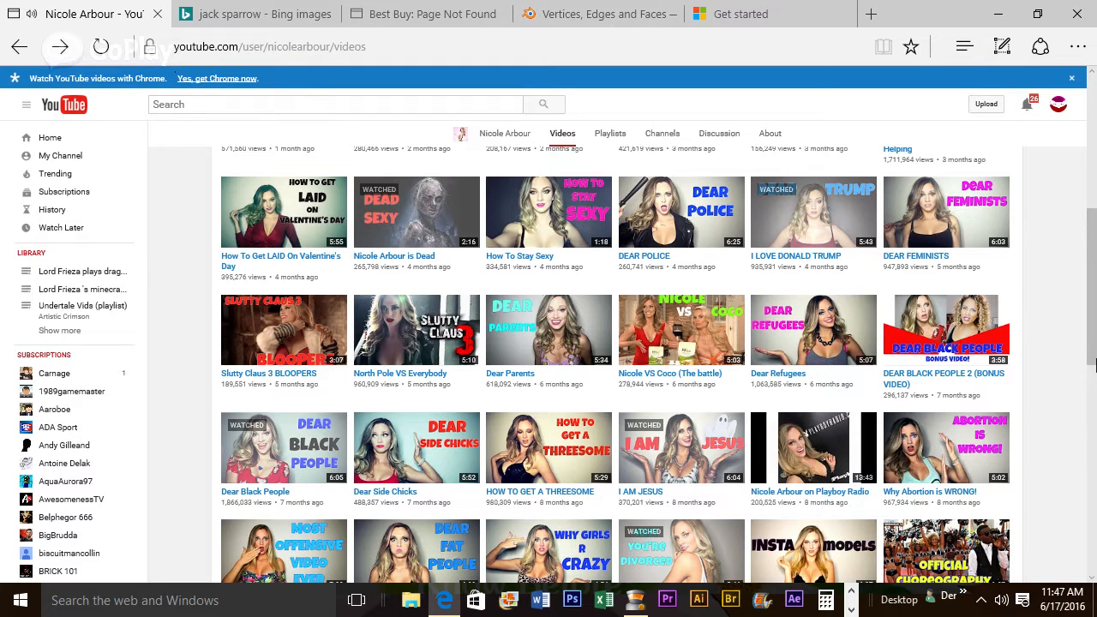
{"action": "scroll", "scroll_direction": "down", "scroll_amount": 3}
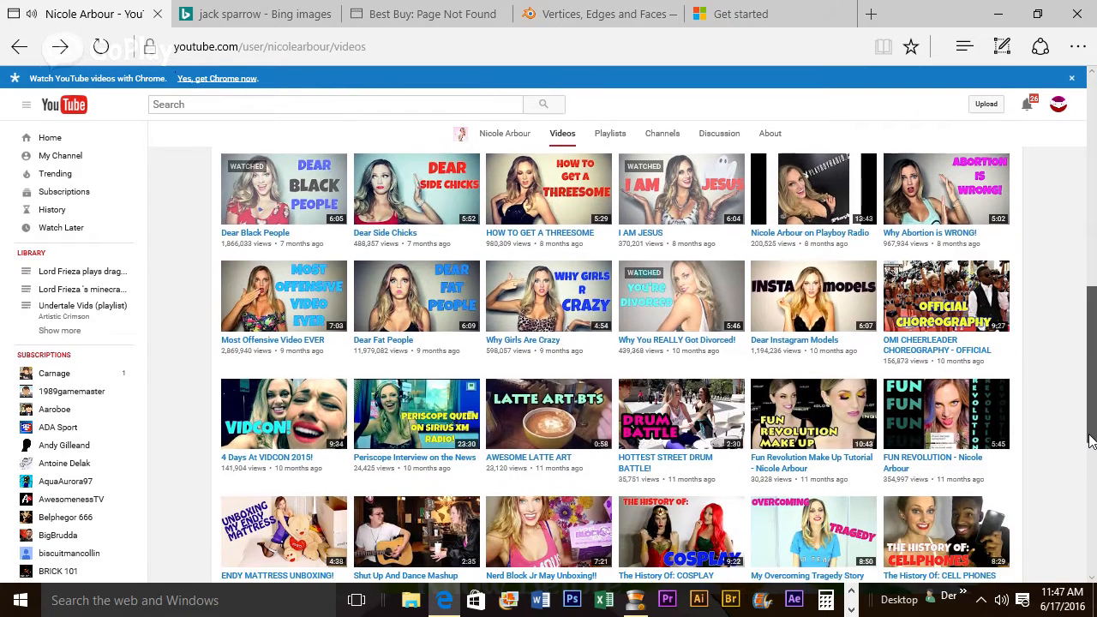
{"action": "scroll", "scroll_direction": "down", "scroll_amount": 3}
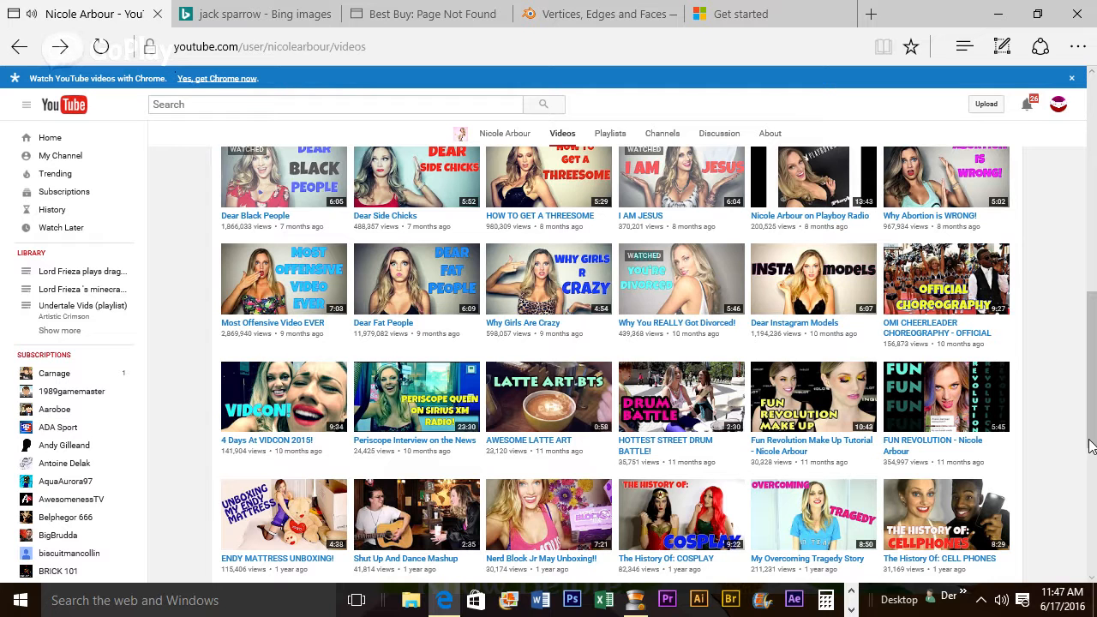
{"action": "scroll", "scroll_direction": "down", "scroll_amount": 3}
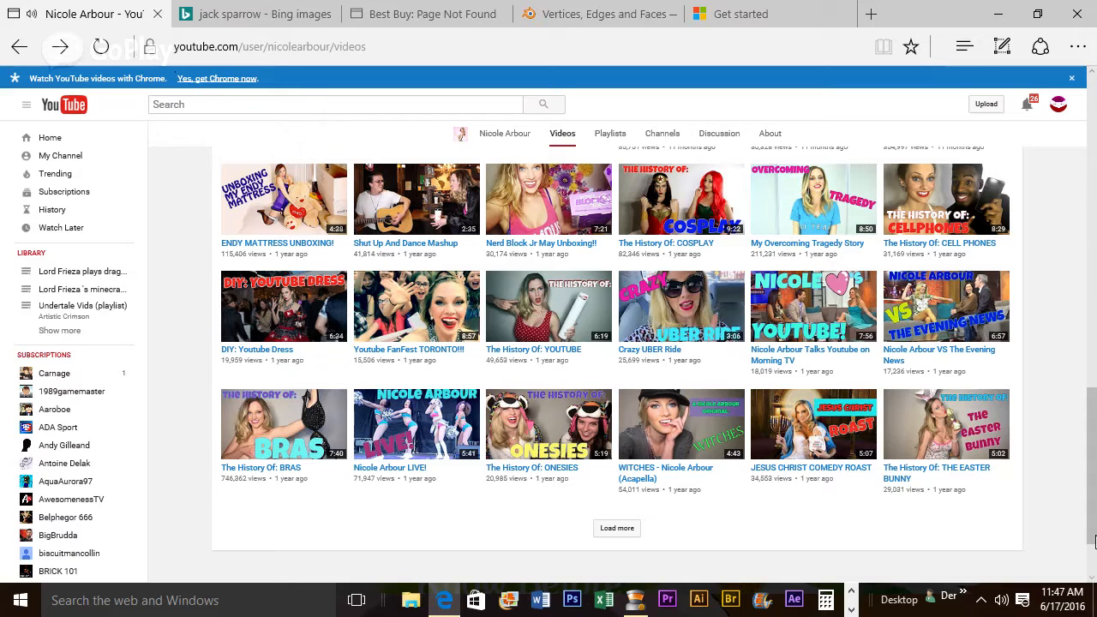
{"action": "mouse_move", "coordinate": [877, 567]}
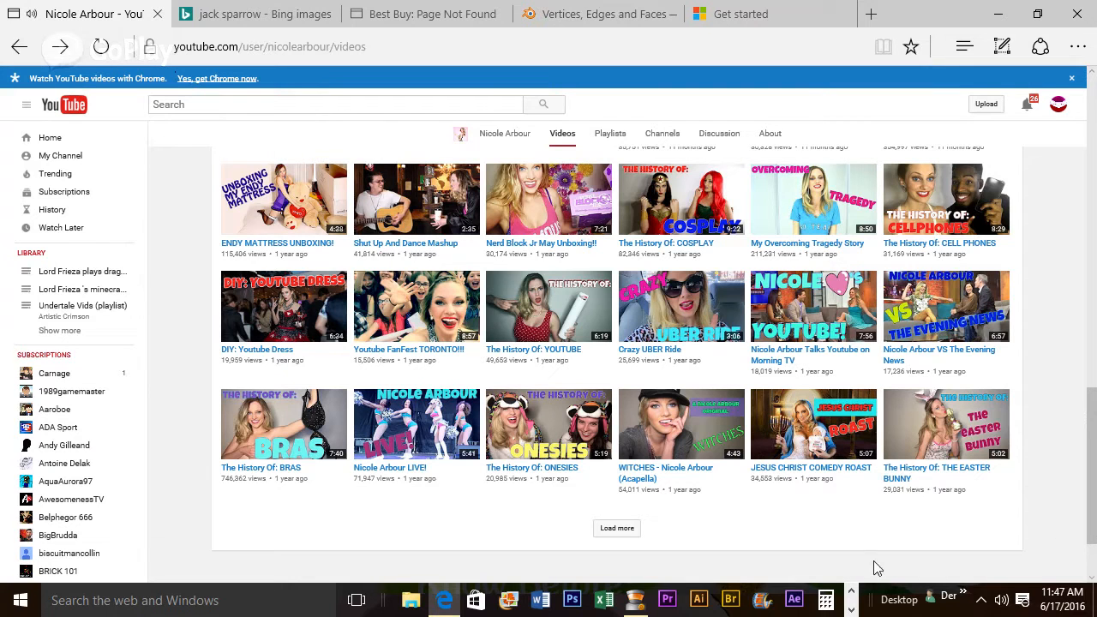
{"action": "mouse_move", "coordinate": [817, 523]}
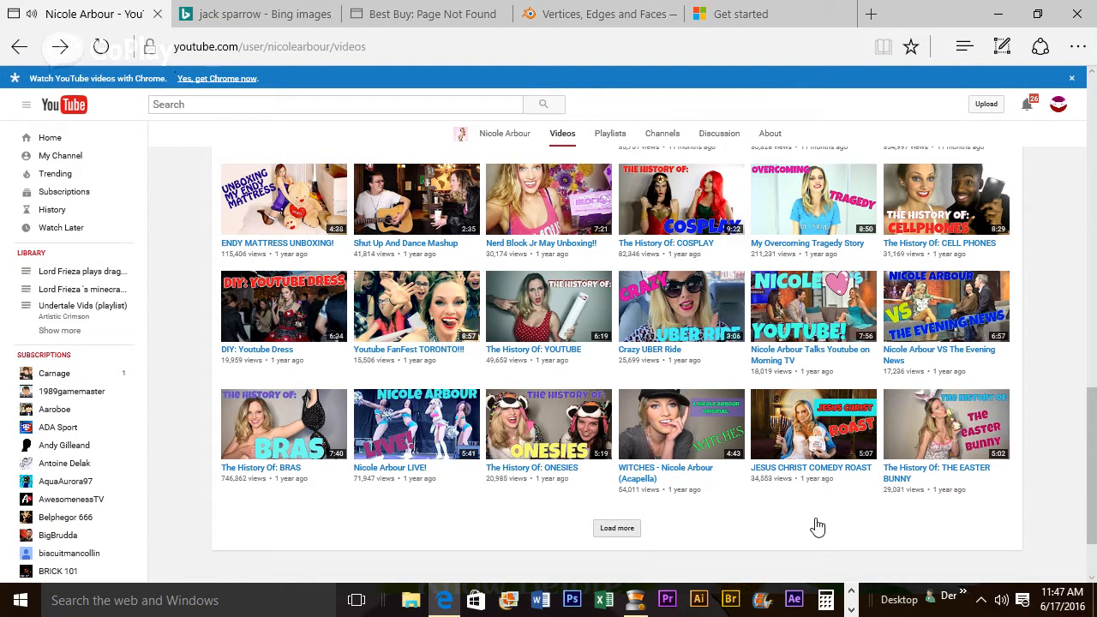
{"action": "scroll", "scroll_direction": "down", "scroll_amount": 3}
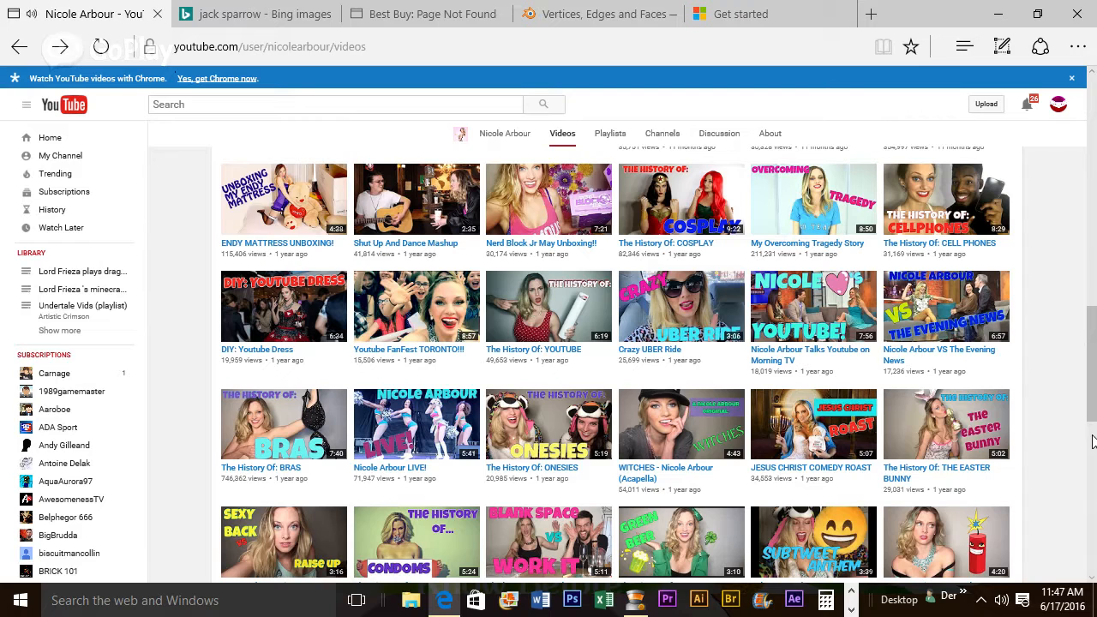
Scroll to the last loaded row ending with '#GOTEAM Tribute 2014', above the footer
{"action": "scroll", "scroll_direction": "down", "scroll_amount": 3}
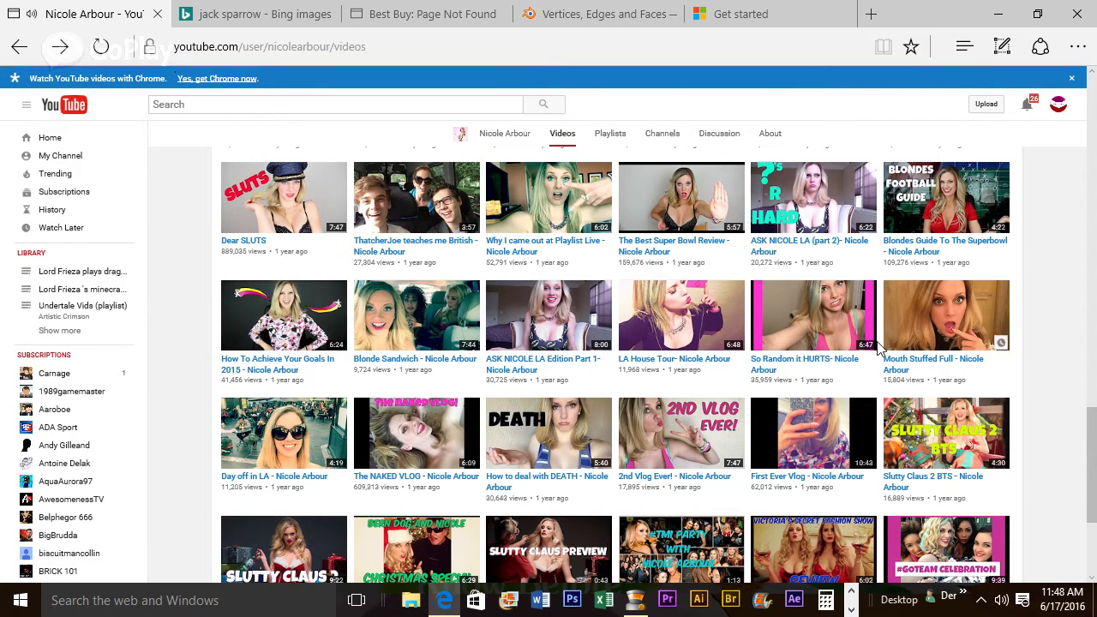
{"action": "scroll", "scroll_direction": "down", "scroll_amount": 3}
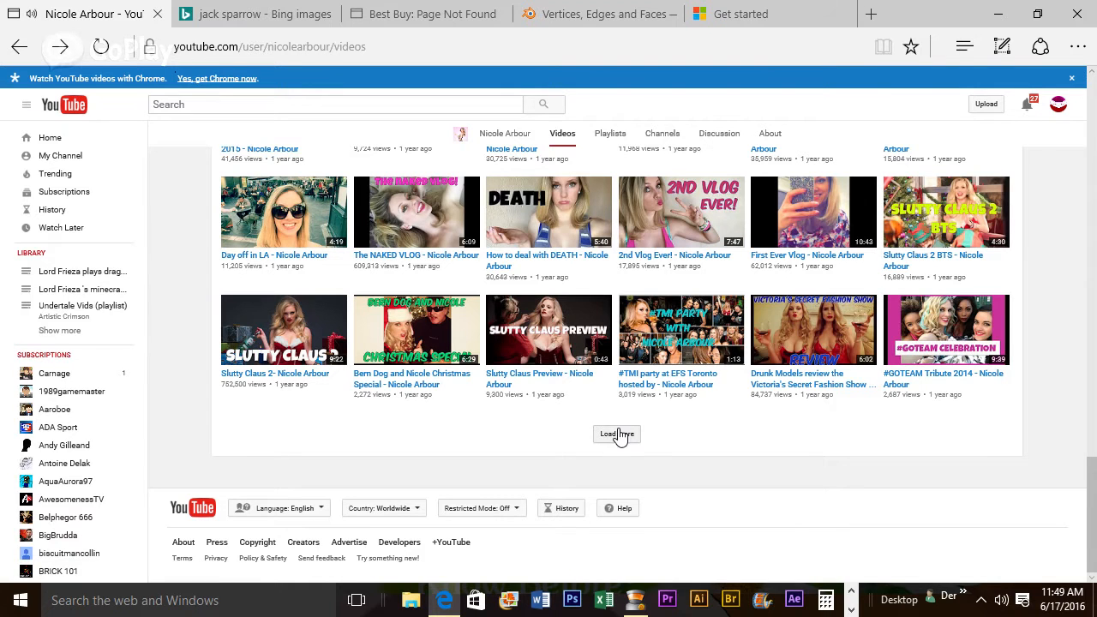
Load the next batch and scroll down to 'Celebs Watch Bang! Bang!' and the next Load more
{"action": "left_click", "coordinate": [616, 434]}
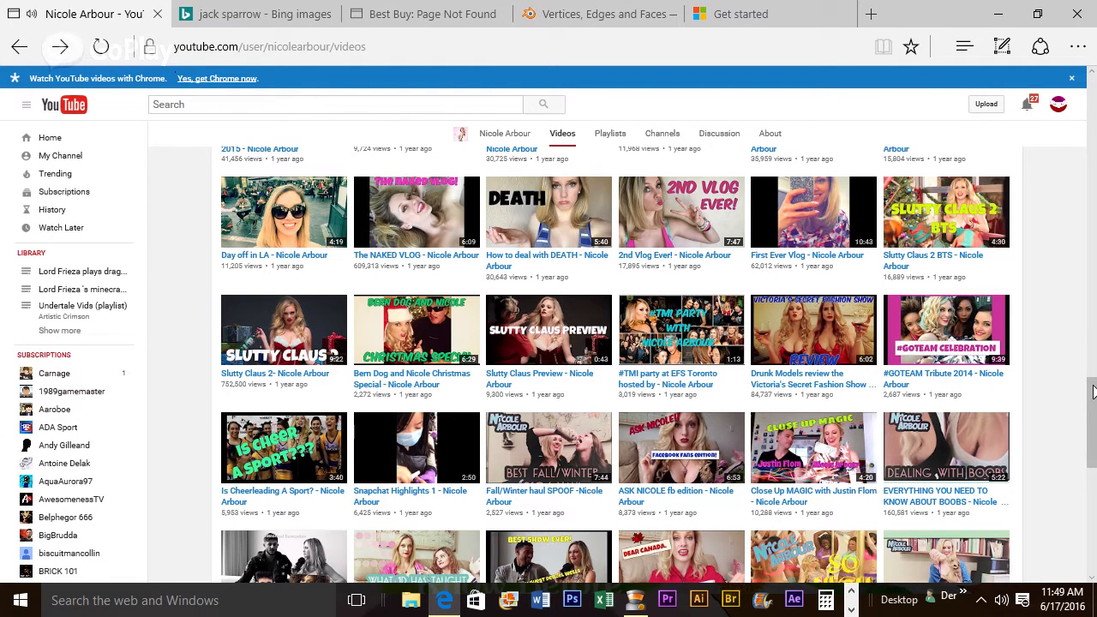
{"action": "scroll", "scroll_direction": "down", "scroll_amount": 3}
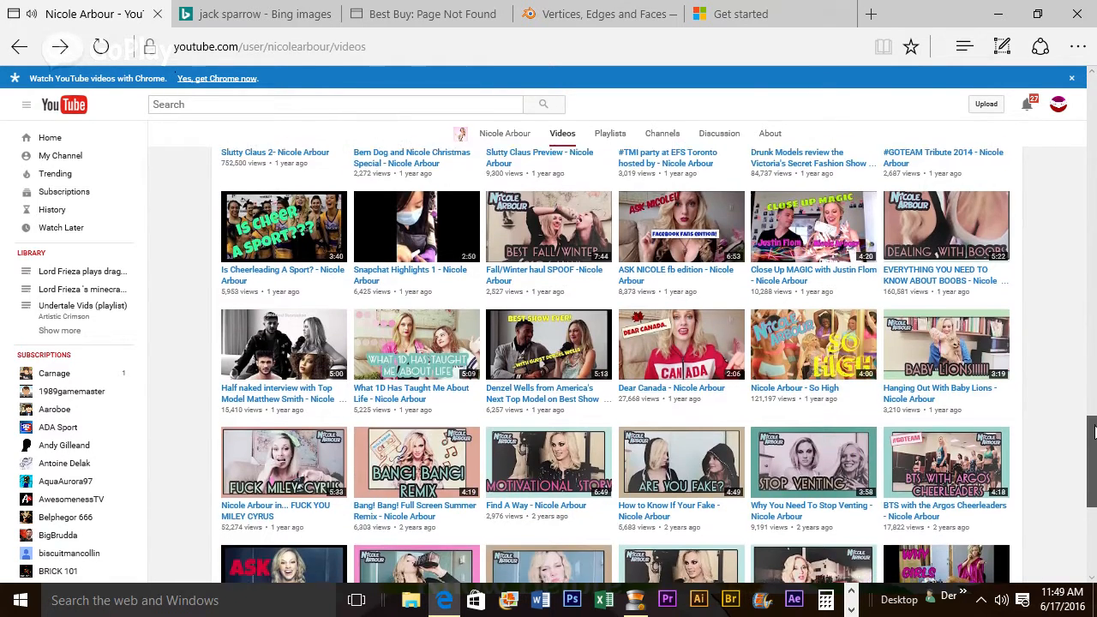
{"action": "scroll", "scroll_direction": "down", "scroll_amount": 3}
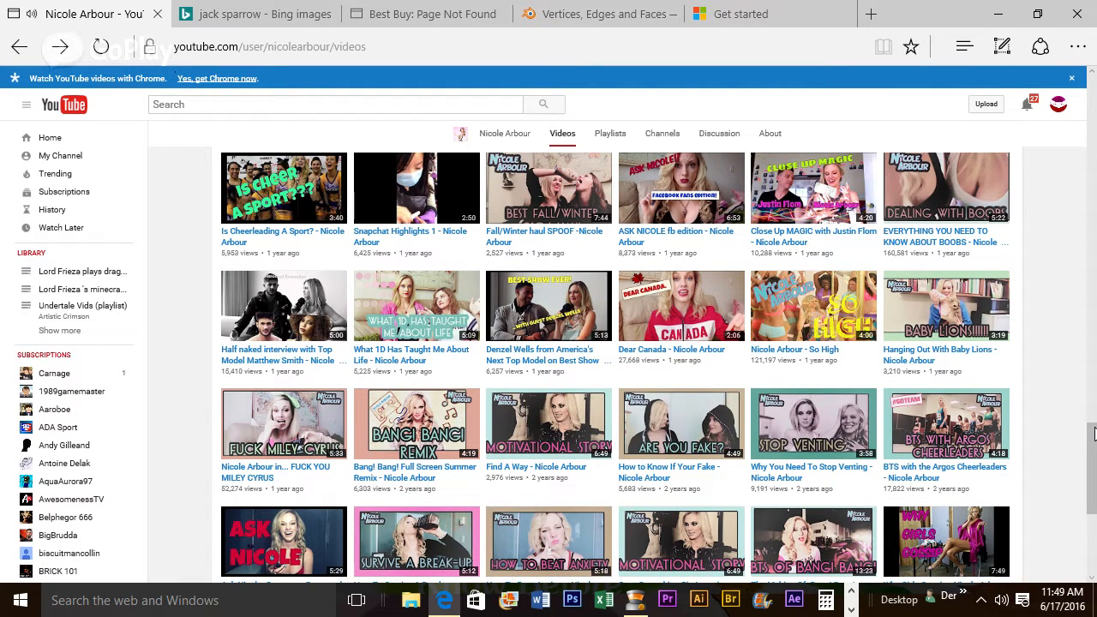
{"action": "scroll", "scroll_direction": "down", "scroll_amount": 3}
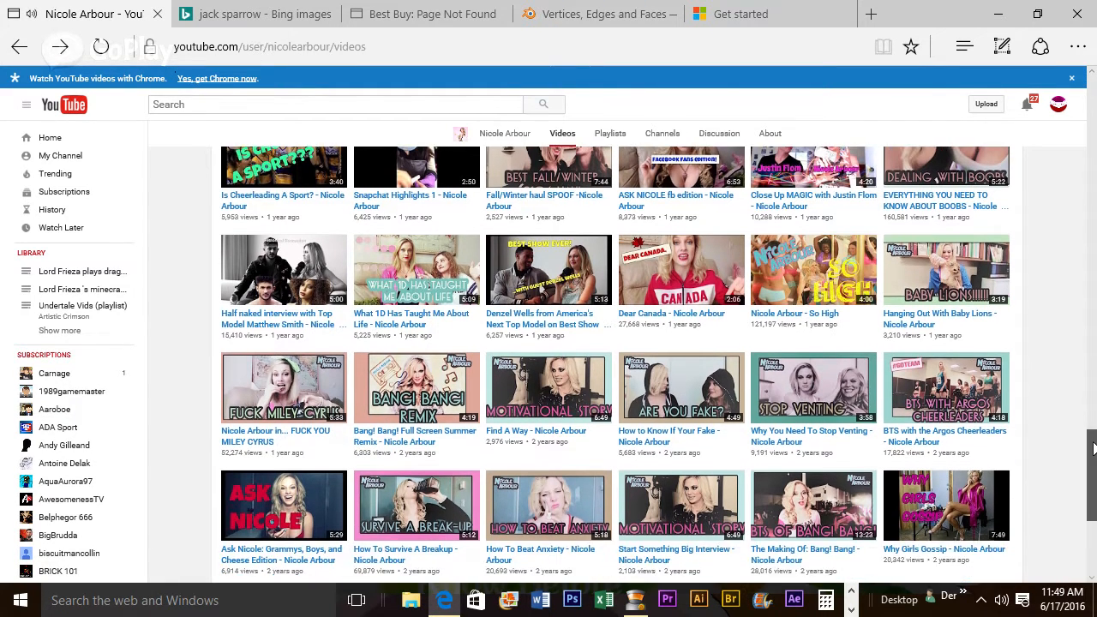
{"action": "scroll", "scroll_direction": "down", "scroll_amount": 3}
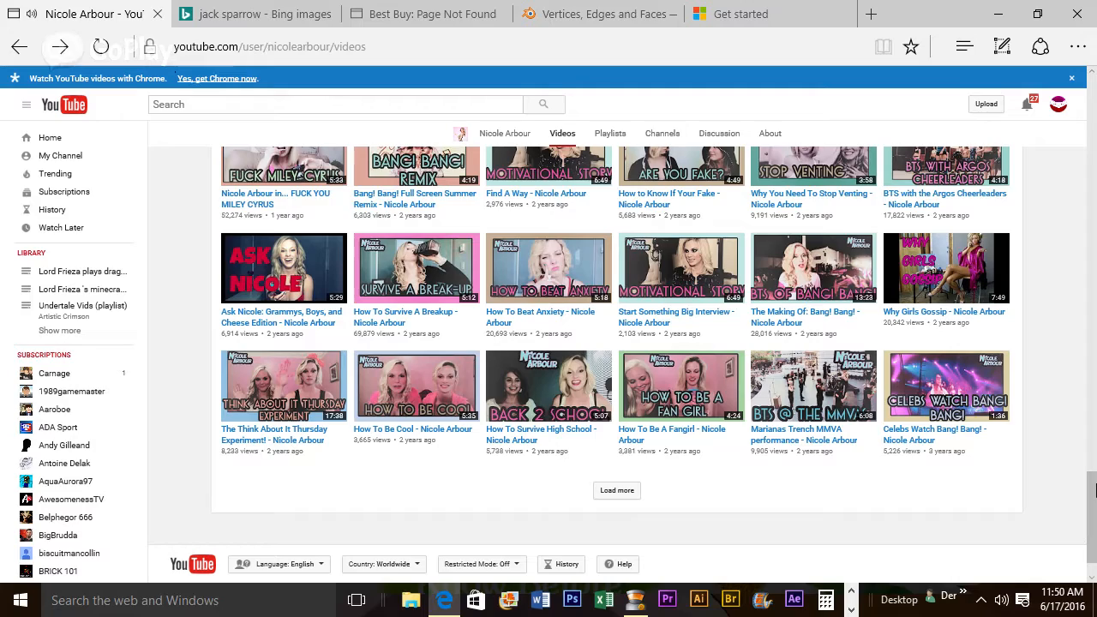
Move back to the channel banner and newest uploads like 'Dear Religious People'
{"action": "scroll", "scroll_direction": "down", "scroll_amount": 3}
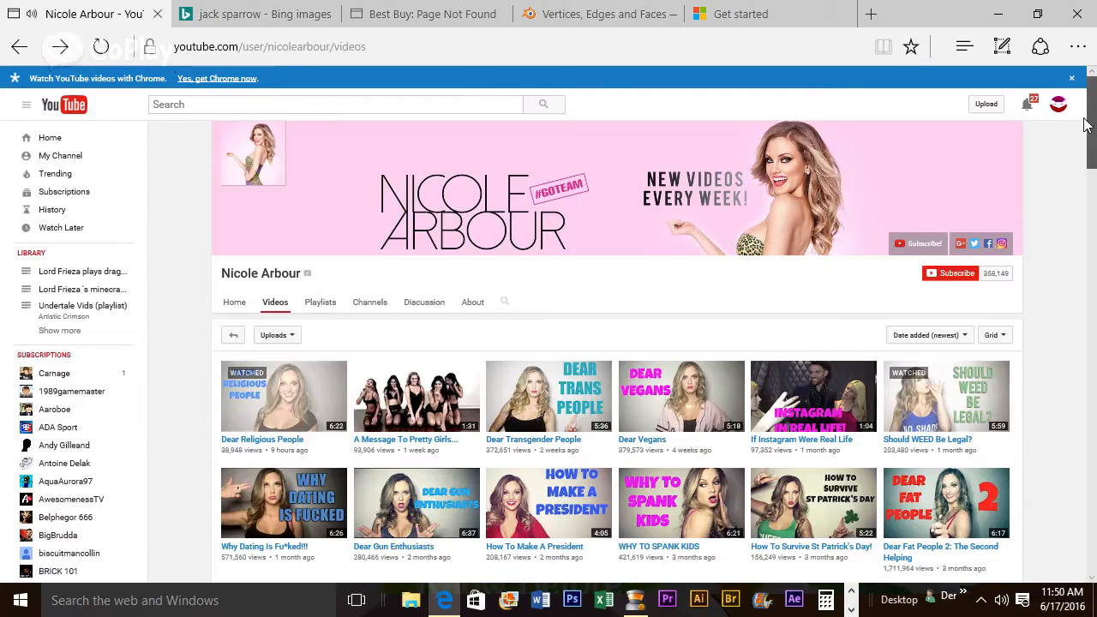
{"action": "mouse_move", "coordinate": [724, 176]}
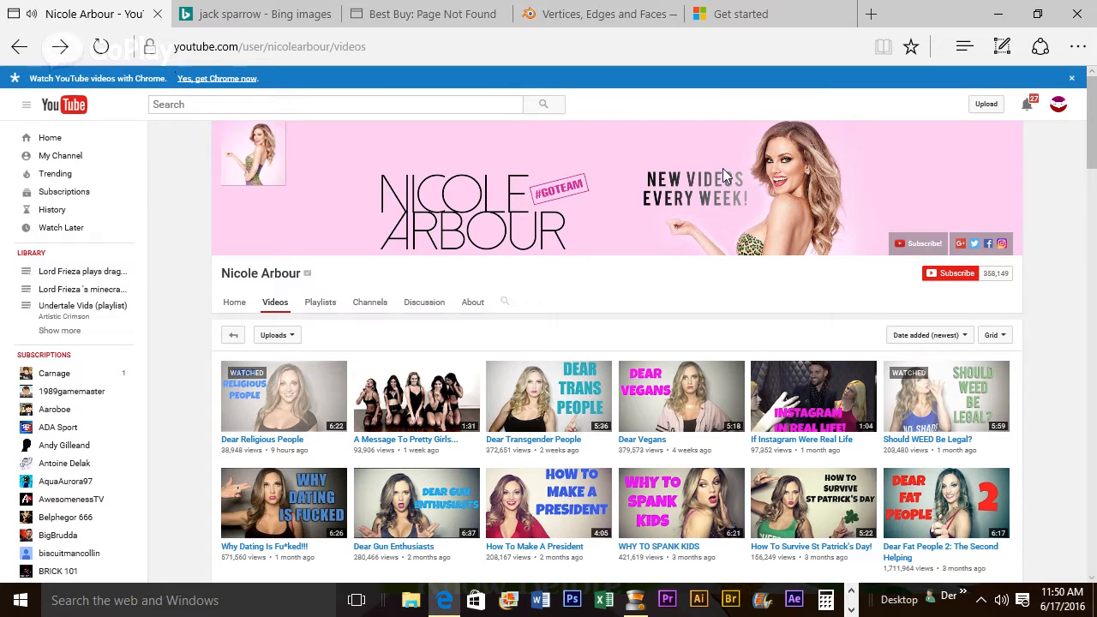
{"action": "mouse_move", "coordinate": [720, 209]}
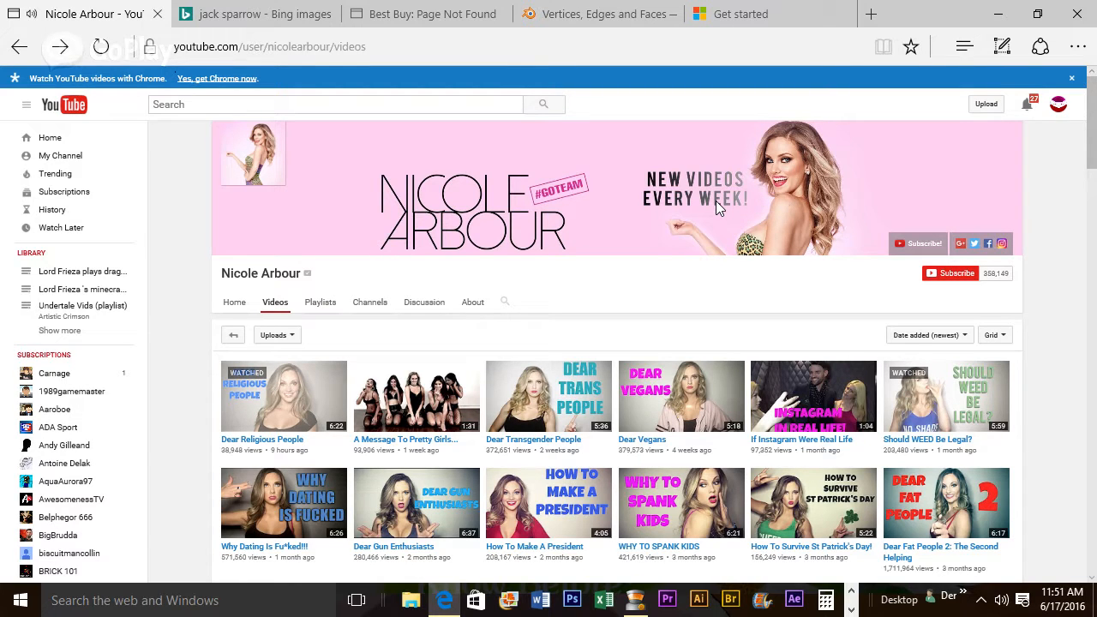
{"action": "mouse_move", "coordinate": [893, 175]}
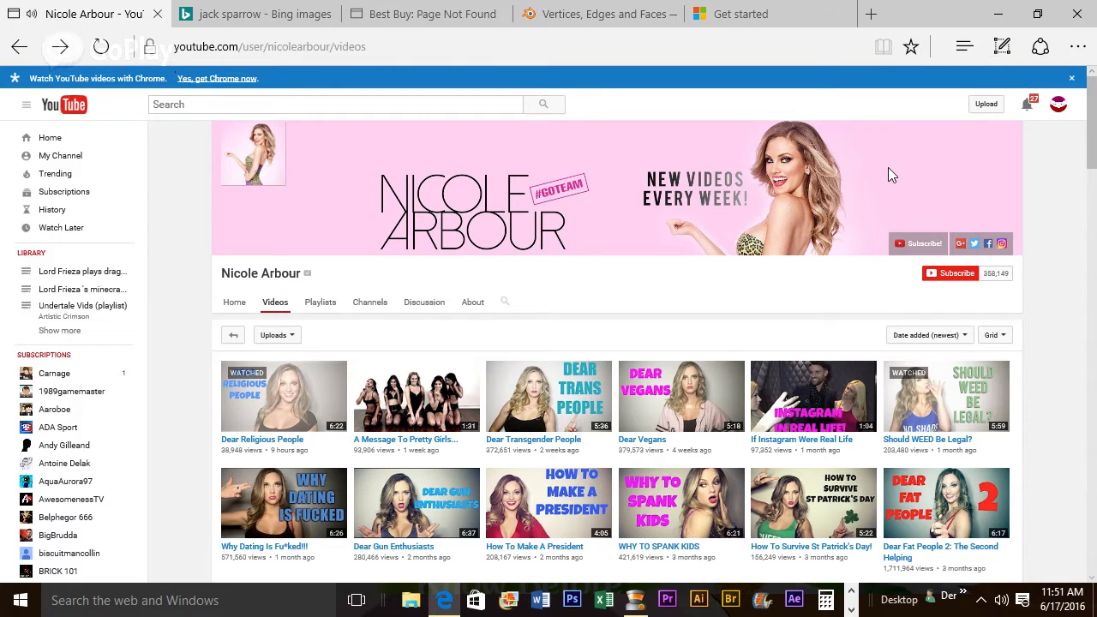